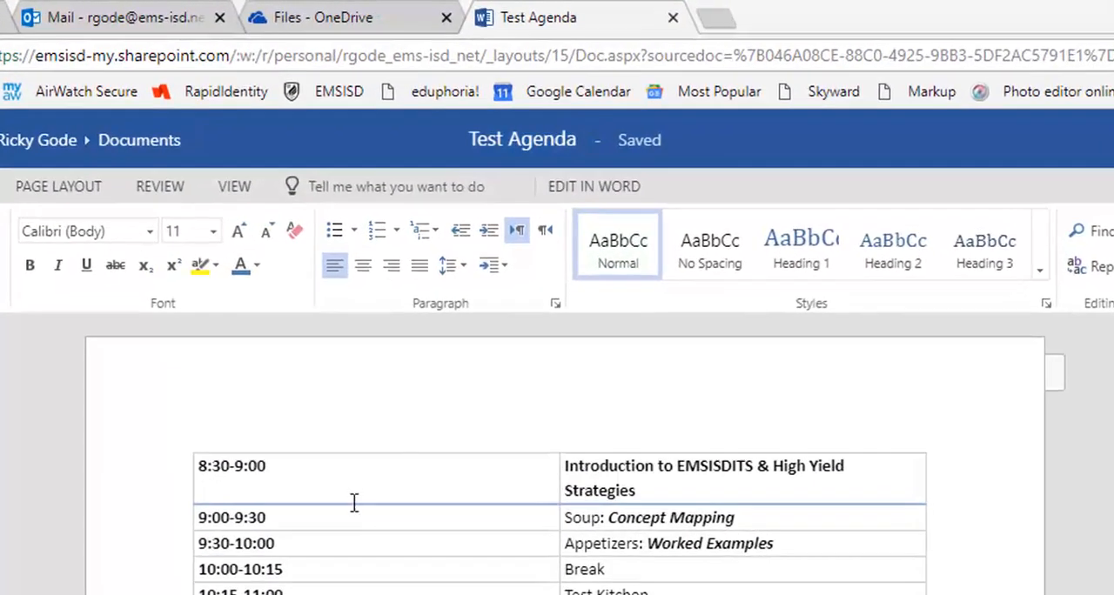
{"action": "mouse_move", "coordinate": [391, 546]}
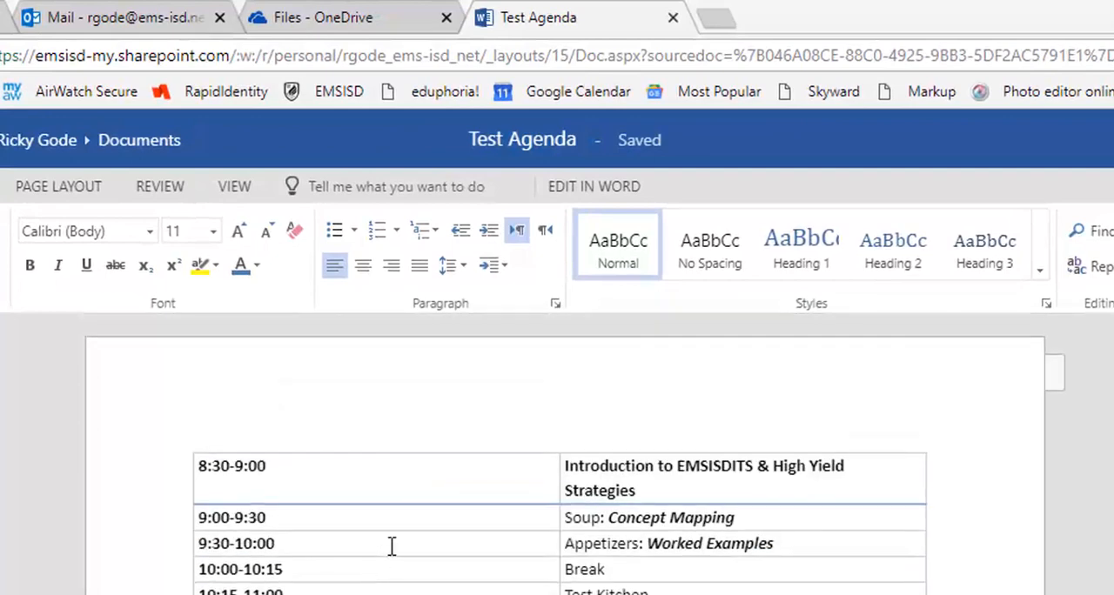
Step: Return to the Outlook mail tab where a new blank message draft is open
{"action": "left_click", "coordinate": [122, 17]}
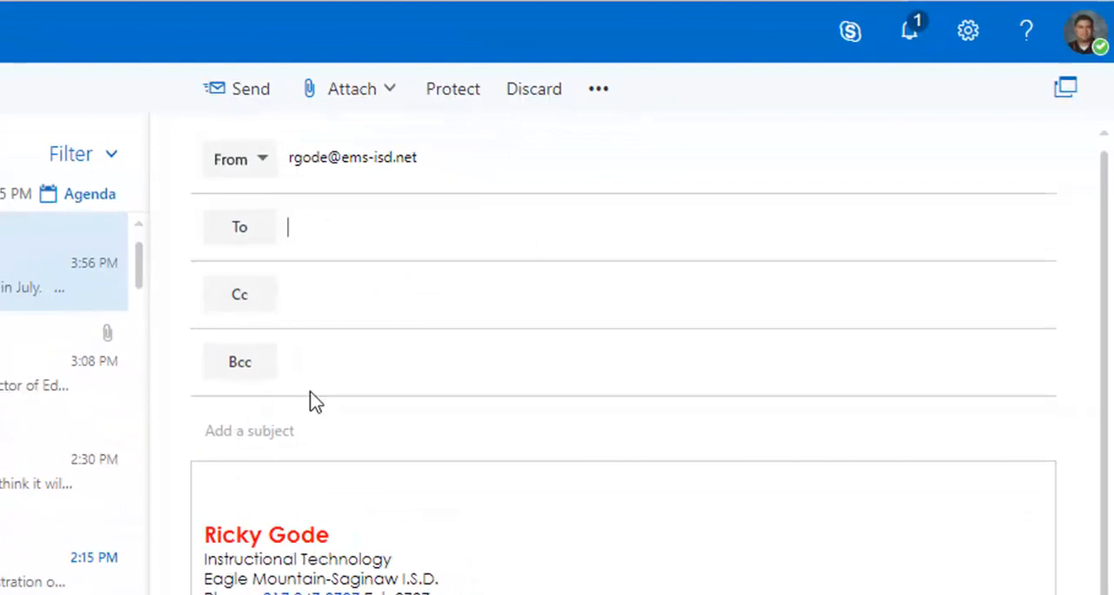
{"action": "type", "text": "rgode"}
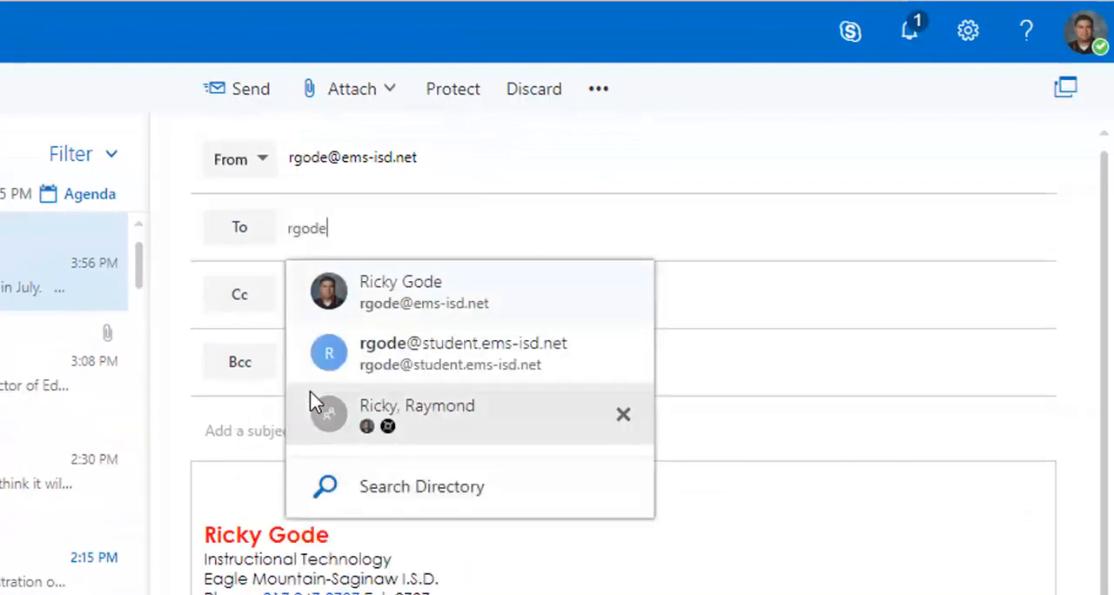
{"action": "left_click", "coordinate": [400, 292]}
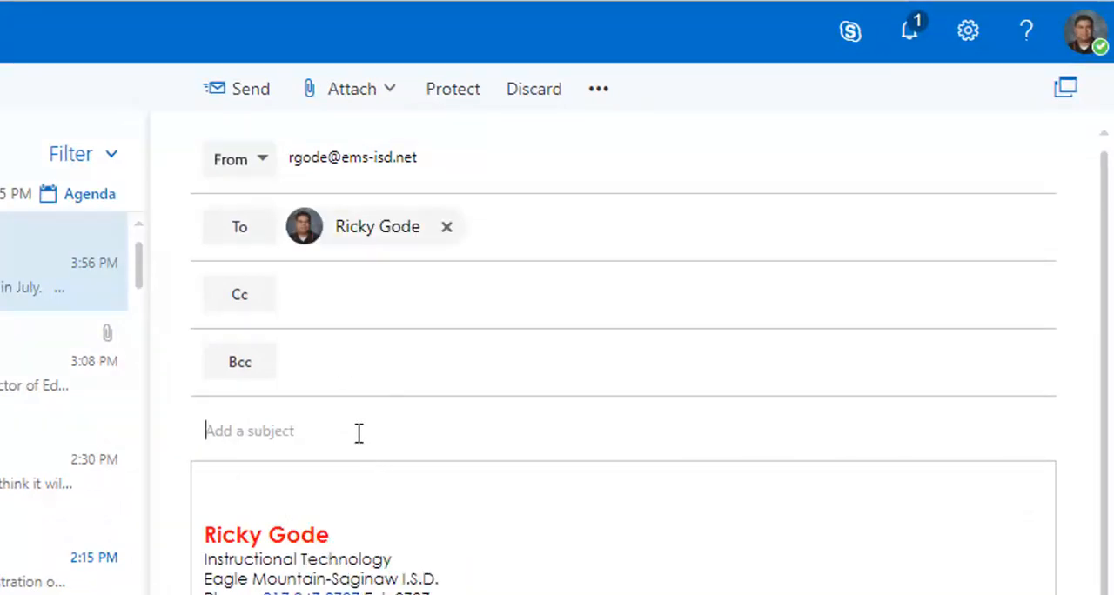
{"action": "type", "text": "agend"}
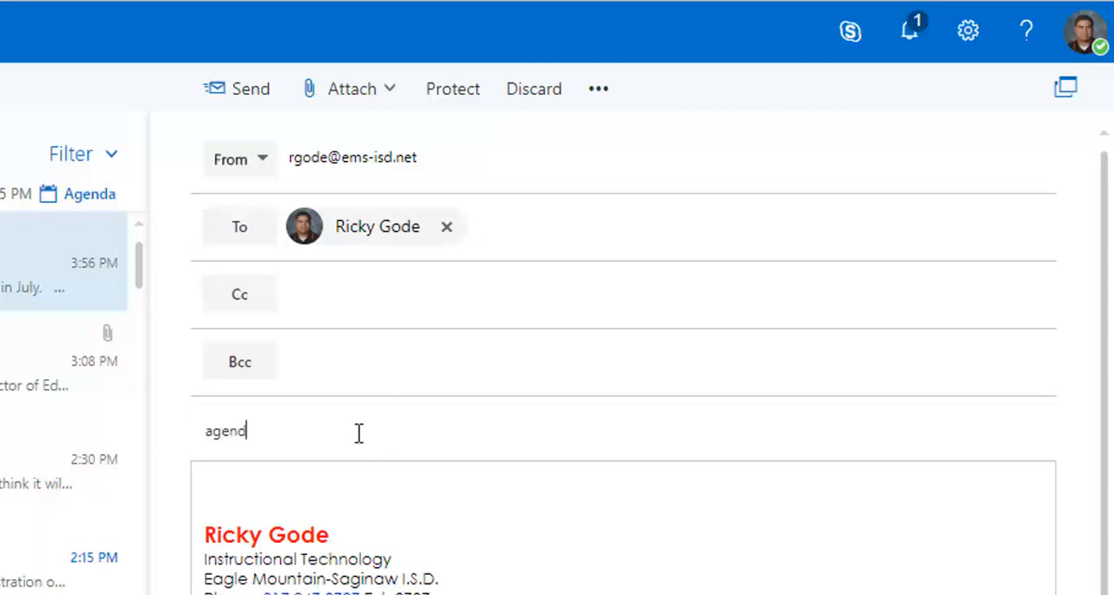
{"action": "left_click", "coordinate": [351, 87]}
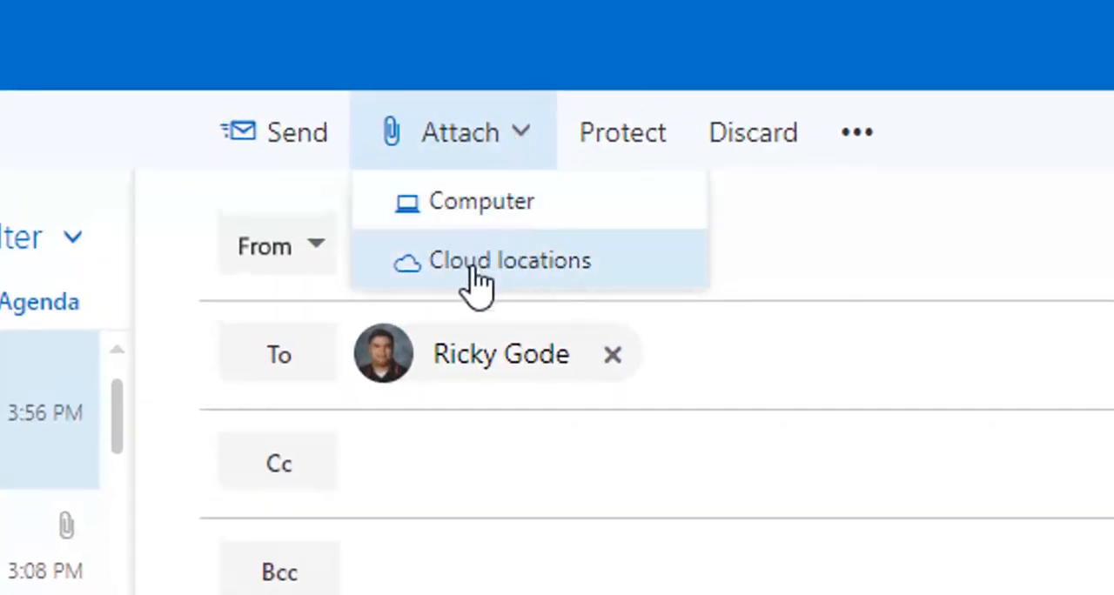
{"action": "mouse_move", "coordinate": [530, 292]}
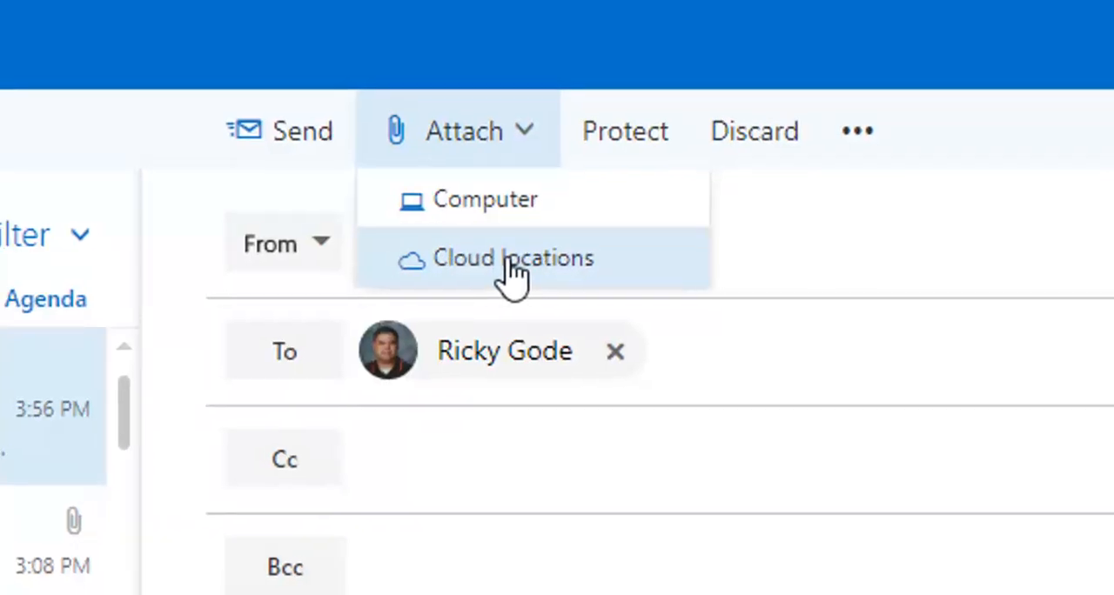
Step: Choose Test Agenda.docx from the OneDrive cloud files list as the attachment
{"action": "left_click", "coordinate": [511, 258]}
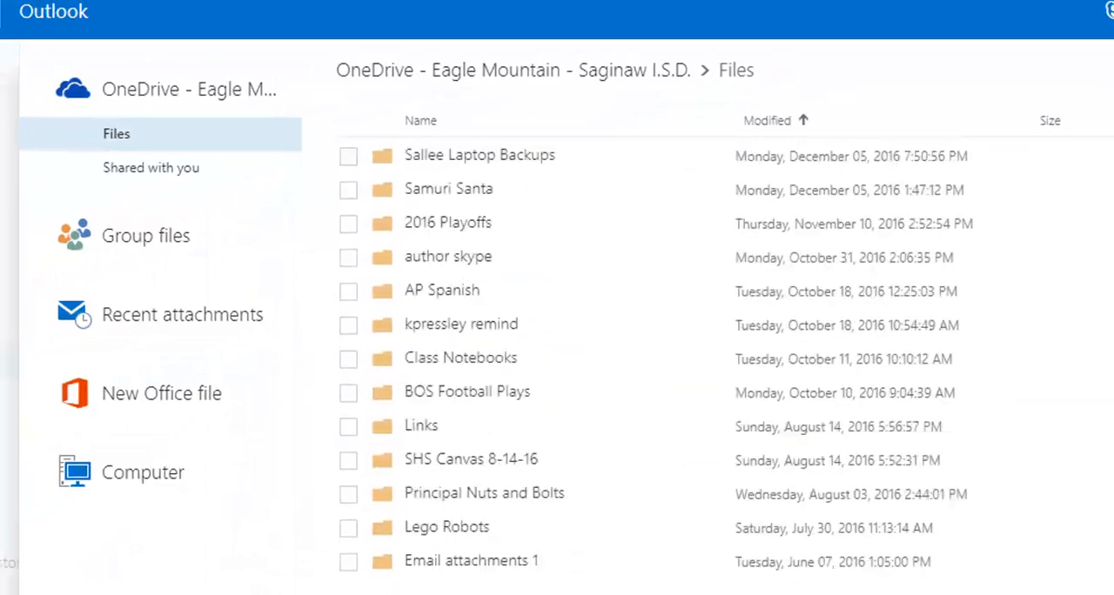
{"action": "scroll", "scroll_direction": "down", "scroll_amount": 3}
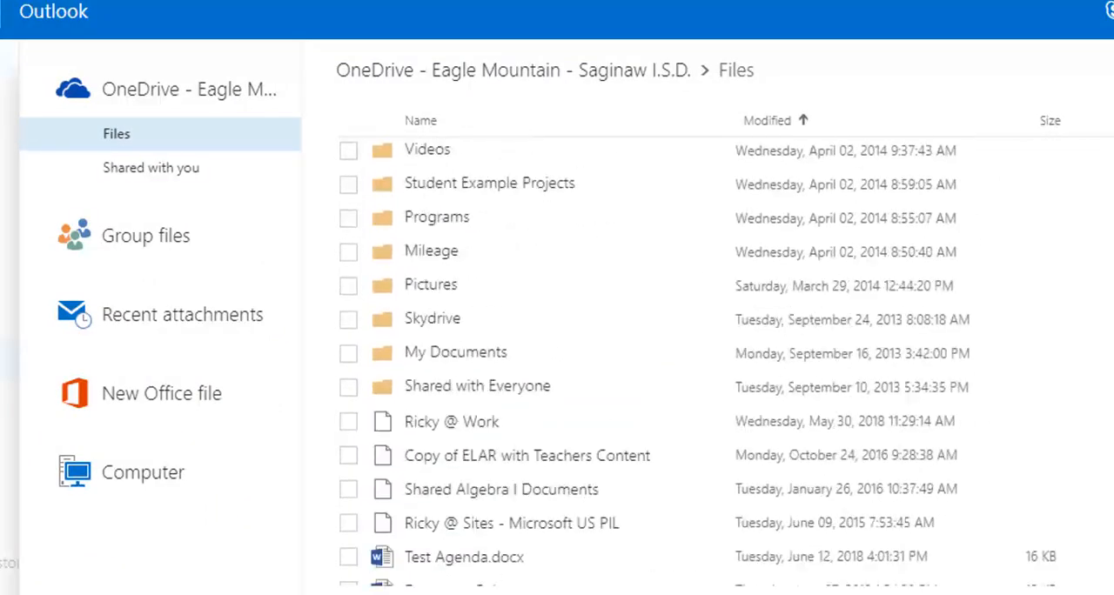
{"action": "scroll", "scroll_direction": "down", "scroll_amount": 3}
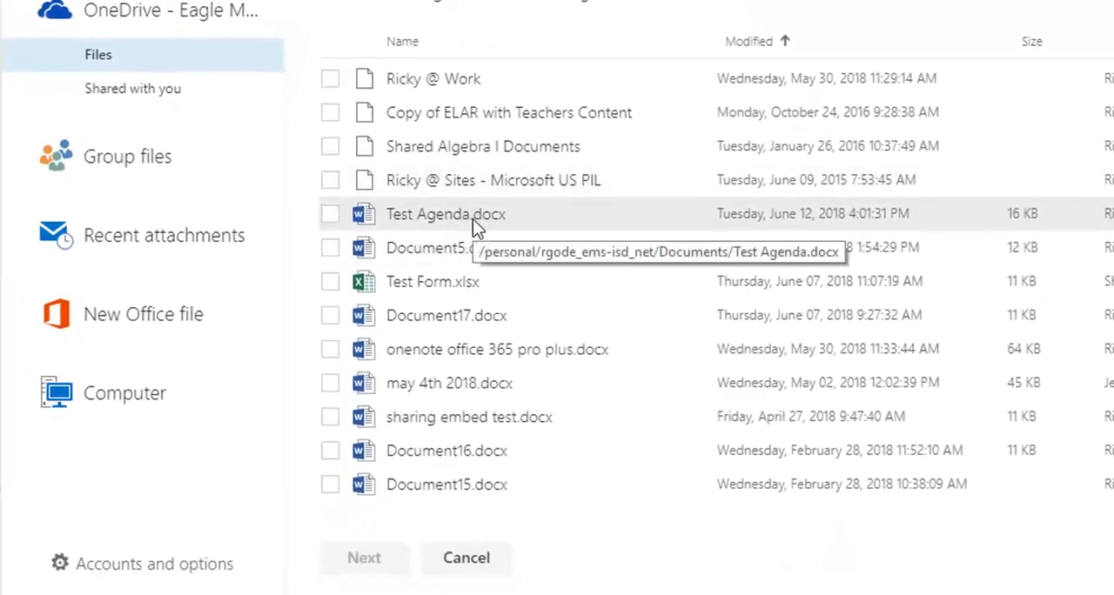
{"action": "left_click", "coordinate": [331, 214]}
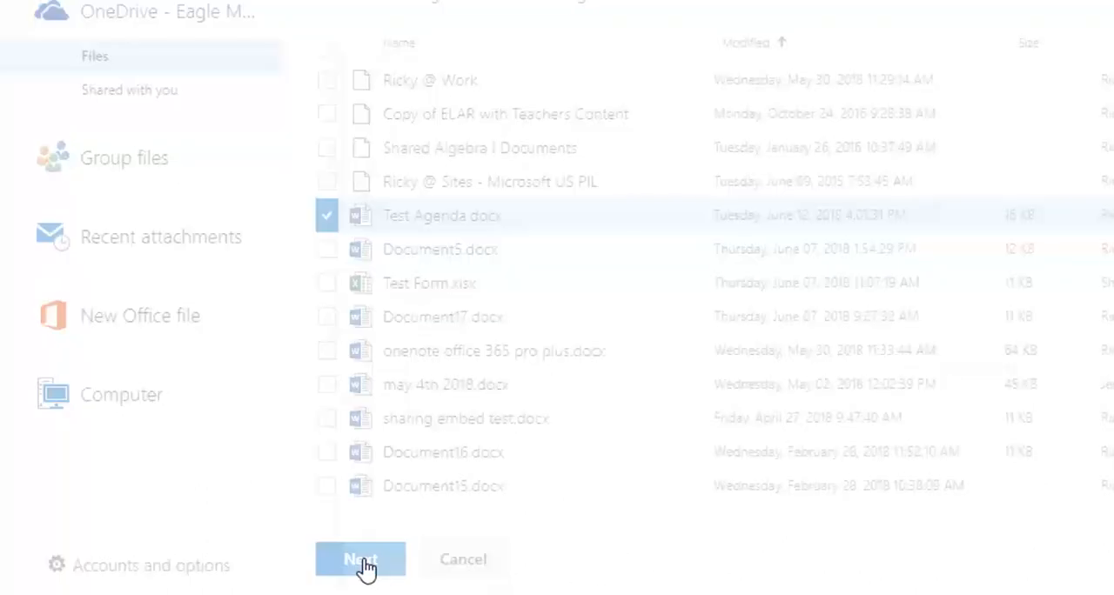
{"action": "left_click", "coordinate": [360, 560]}
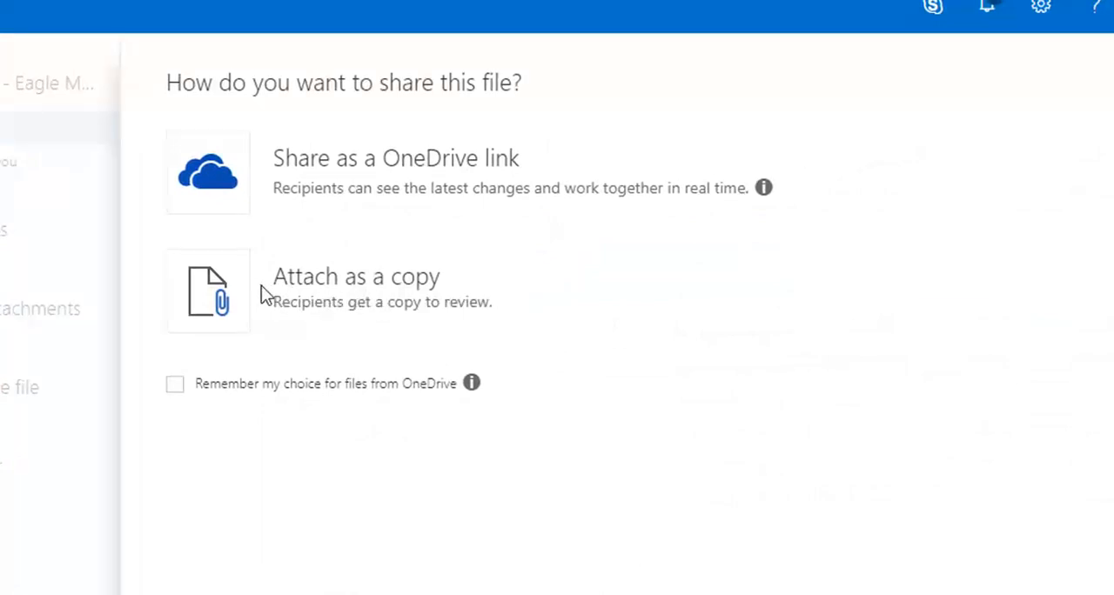
{"action": "mouse_move", "coordinate": [409, 174]}
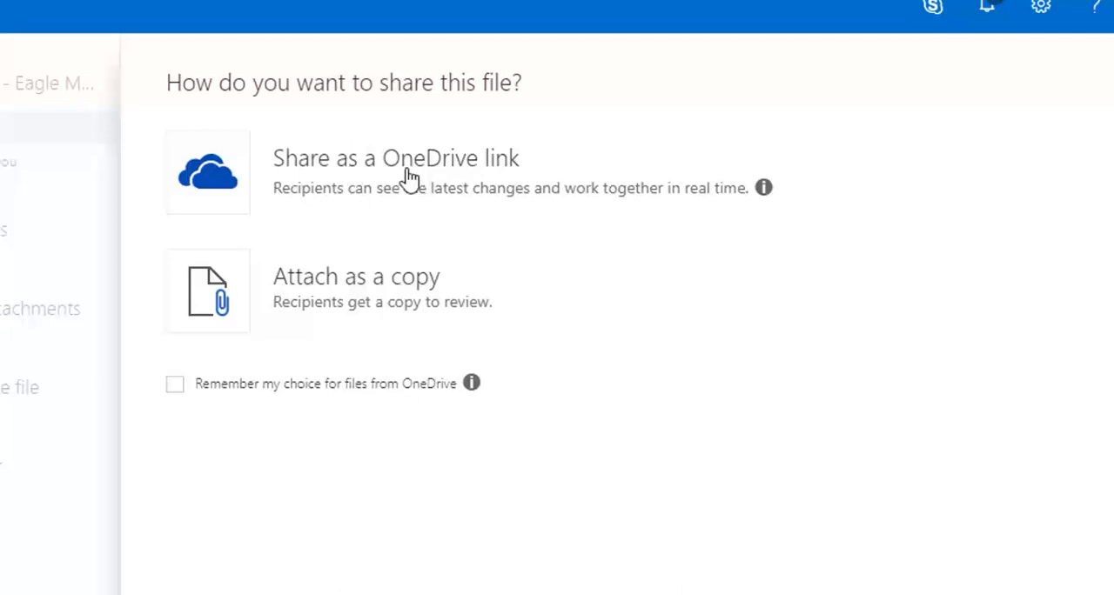
Step: Attach Test Agenda.docx as a shared OneDrive link rather than a copy
{"action": "left_click", "coordinate": [393, 158]}
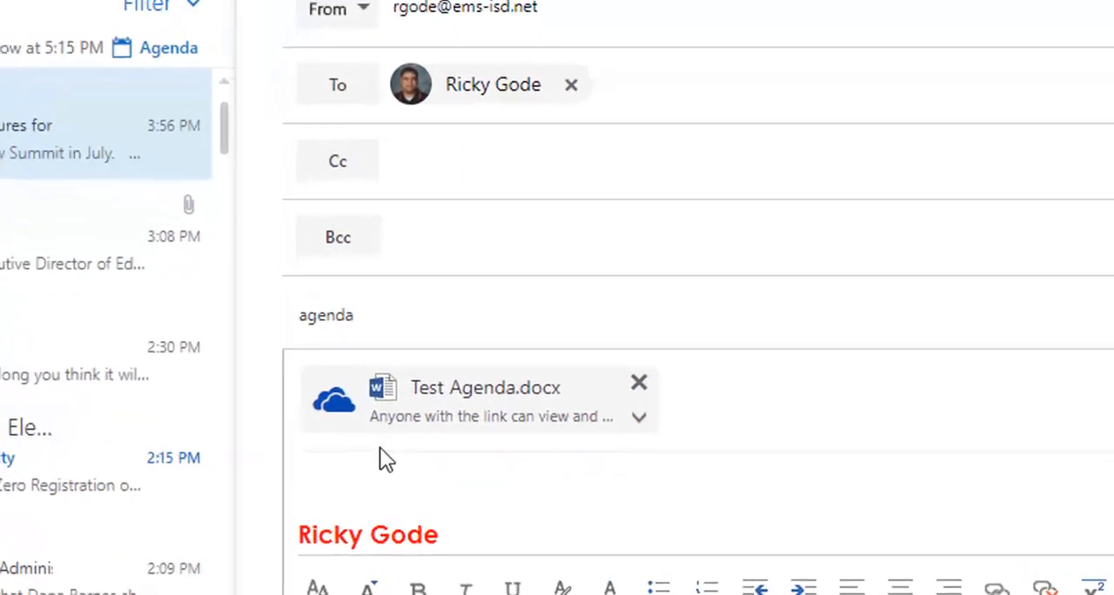
Step: Change the shared link's permissions to 'Recipients can view' and confirm
{"action": "scroll", "scroll_direction": "down", "scroll_amount": 3}
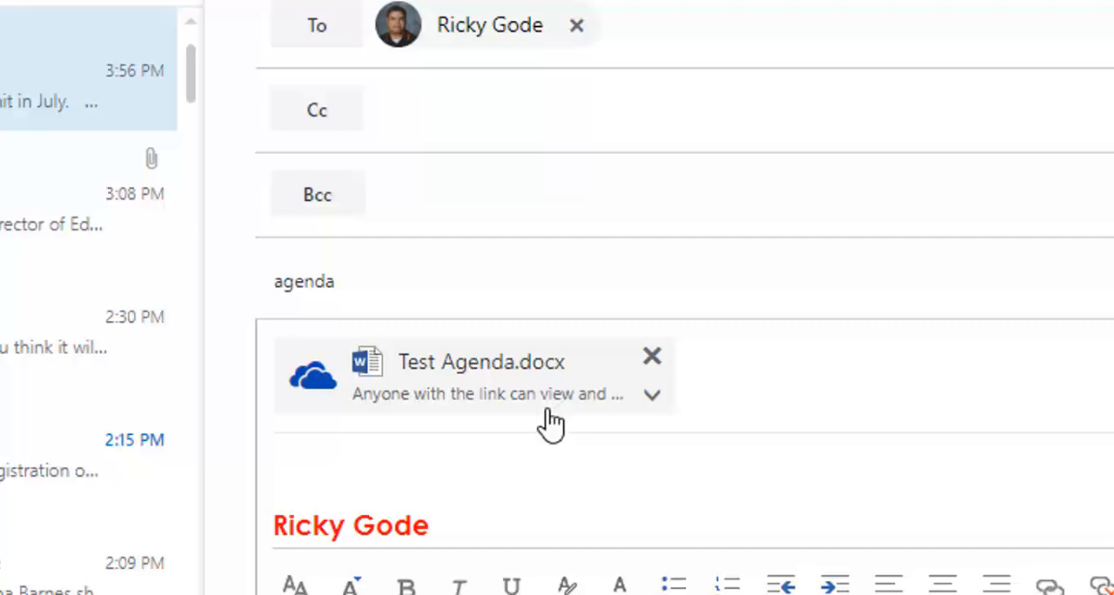
{"action": "mouse_move", "coordinate": [651, 393]}
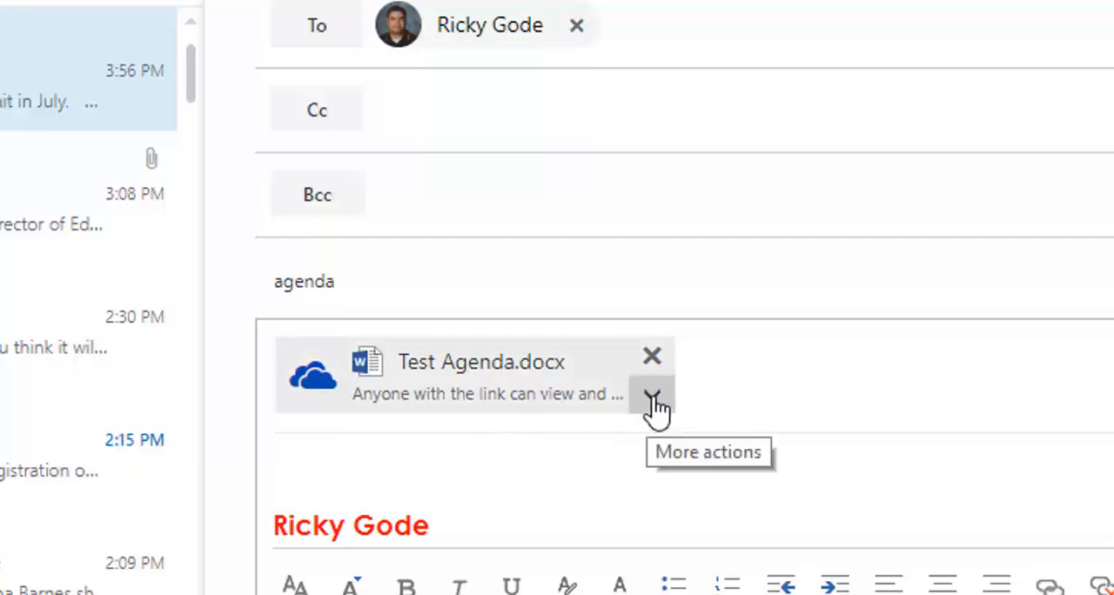
{"action": "left_click", "coordinate": [652, 404]}
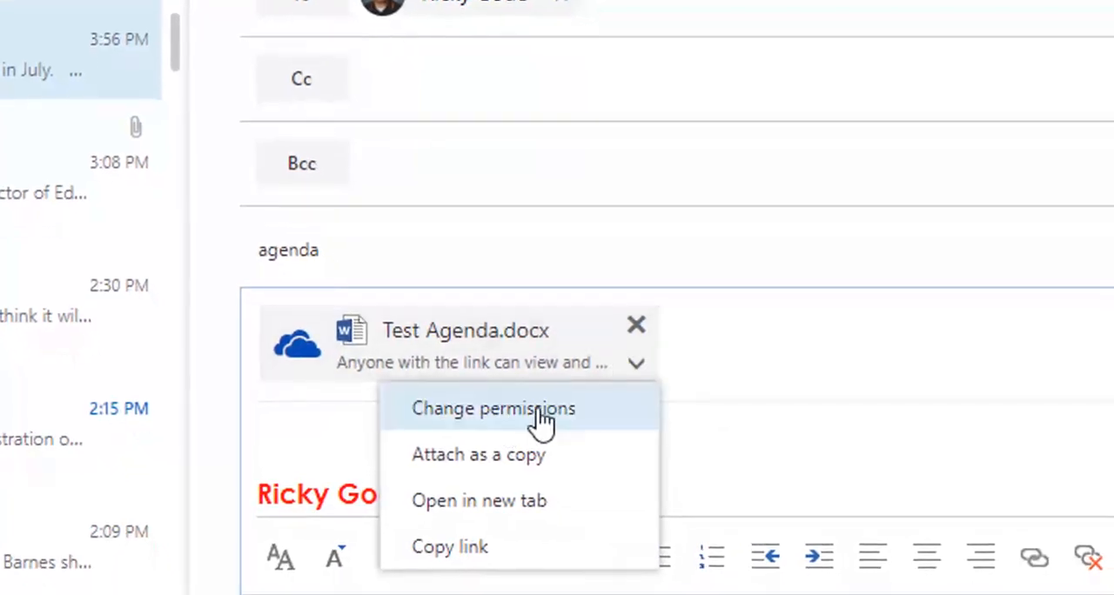
{"action": "left_click", "coordinate": [493, 408]}
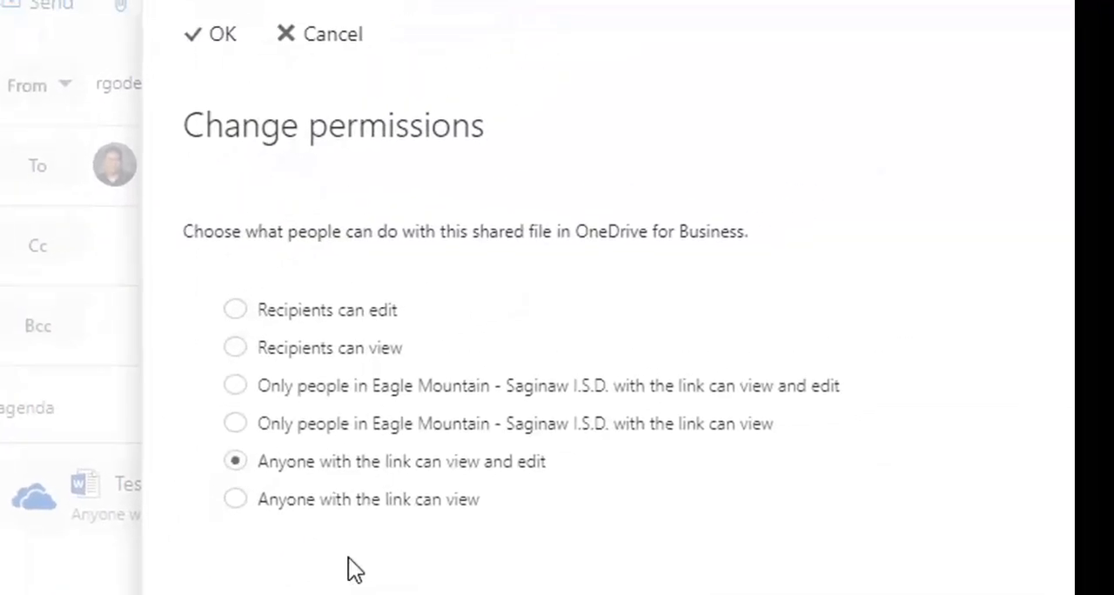
{"action": "mouse_move", "coordinate": [235, 348]}
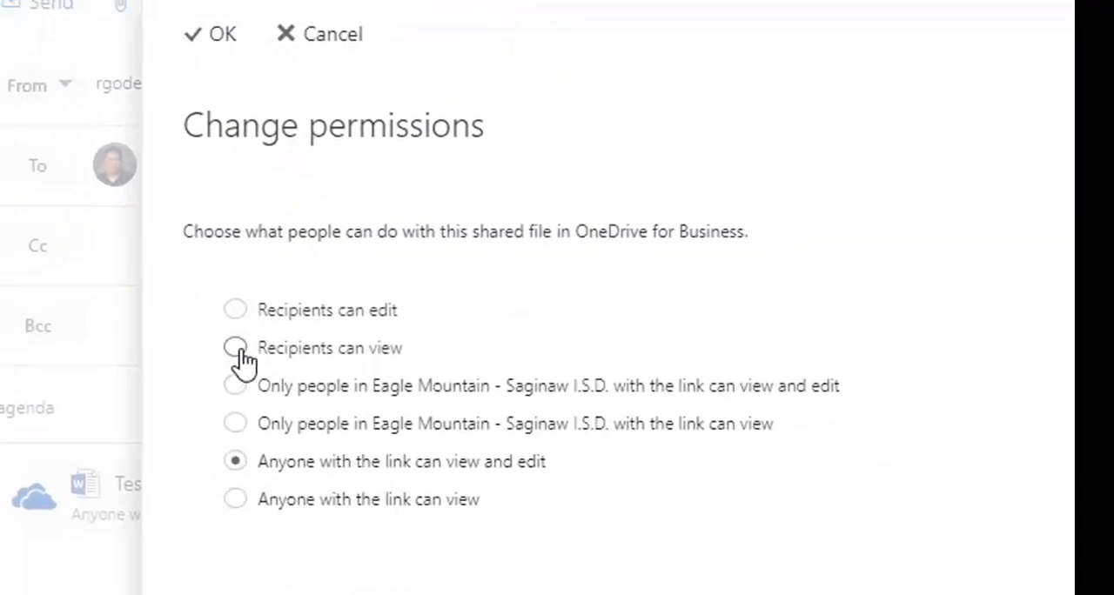
{"action": "left_click", "coordinate": [234, 348]}
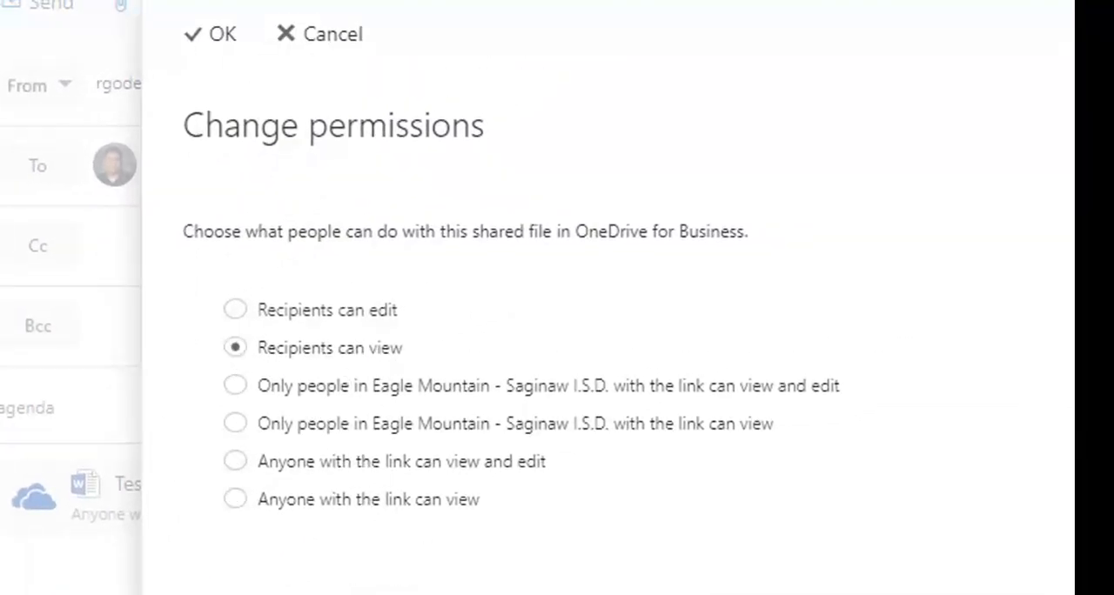
{"action": "mouse_move", "coordinate": [494, 526]}
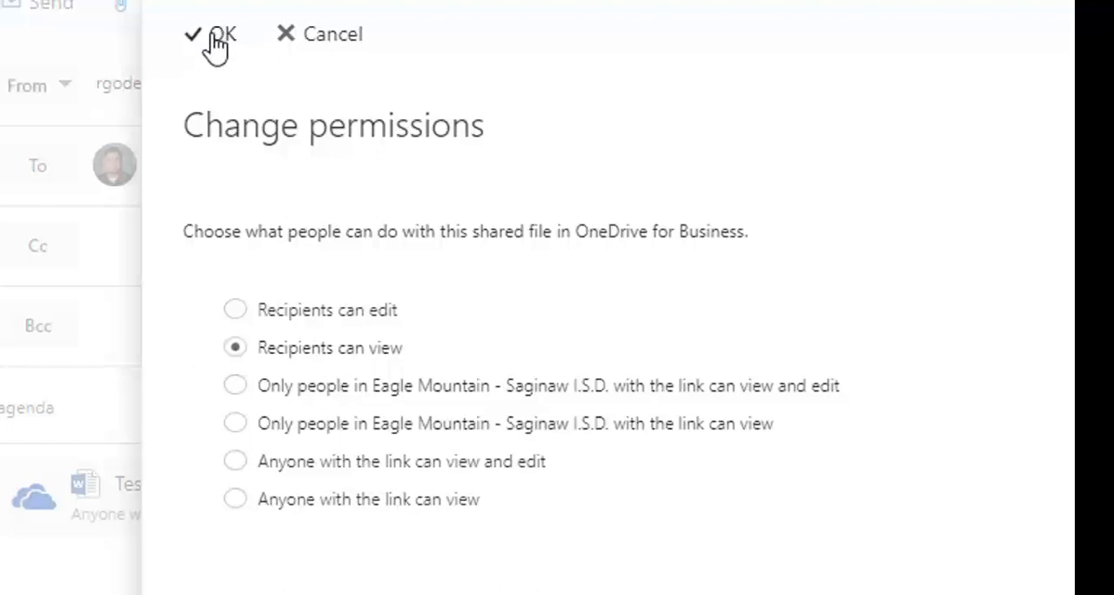
{"action": "left_click", "coordinate": [219, 35]}
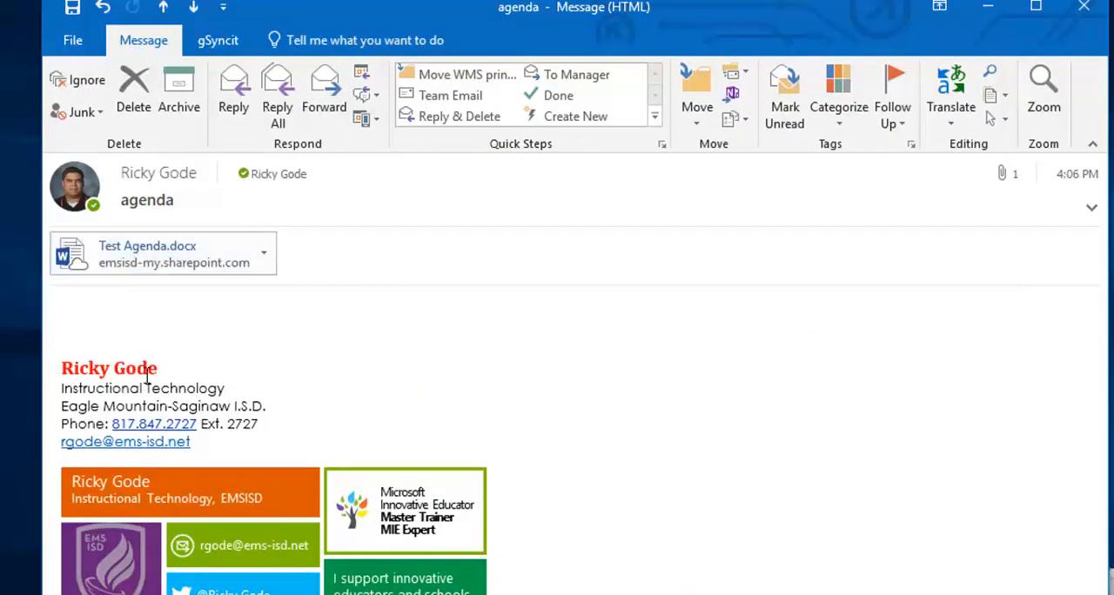
Step: Launch the Test Agenda.docx cloud attachment from the received agenda email into desktop Word
{"action": "double_click", "coordinate": [146, 252]}
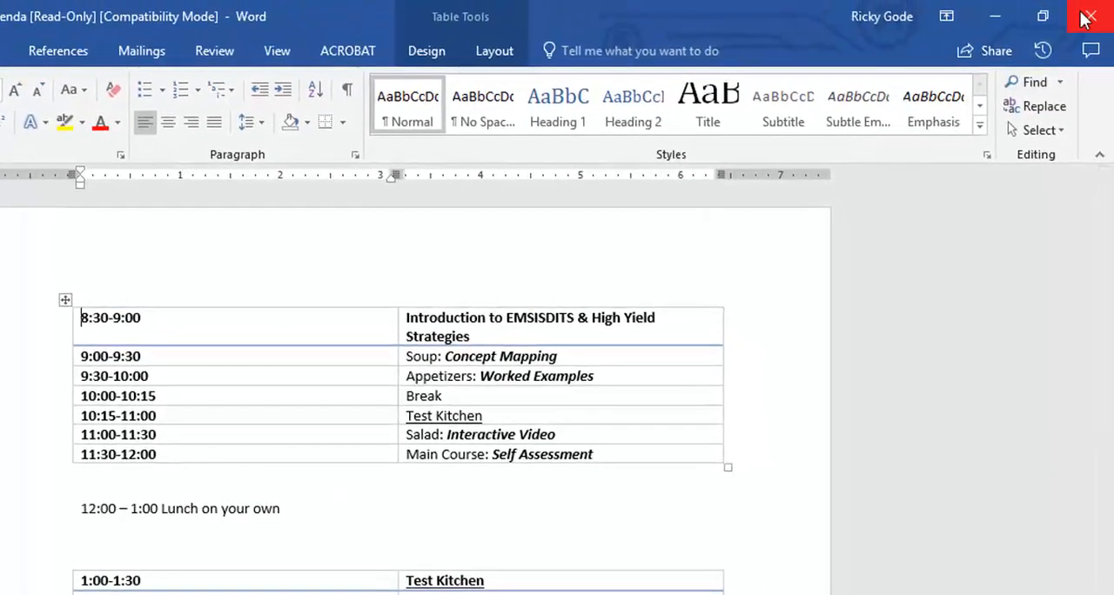
Step: Close the read-only agenda after checking its 8:30-9:00 opening slot
{"action": "left_click", "coordinate": [1089, 15]}
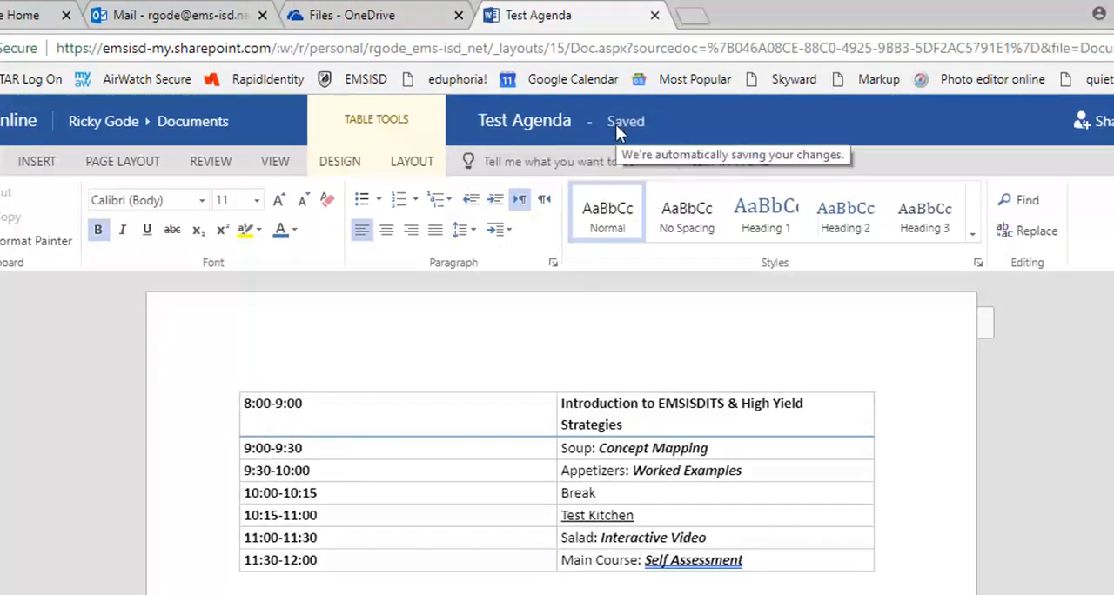
{"action": "mouse_move", "coordinate": [626, 132]}
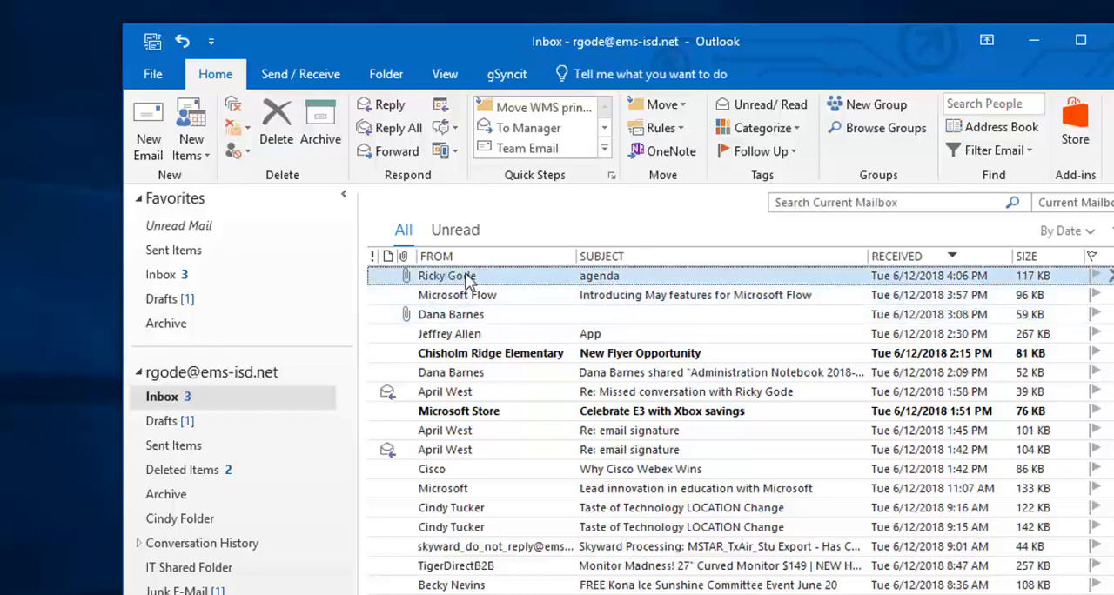
Step: Reopen the agenda email and its Test Agenda.docx link, now showing the 8:00-9:00 first slot
{"action": "double_click", "coordinate": [447, 275]}
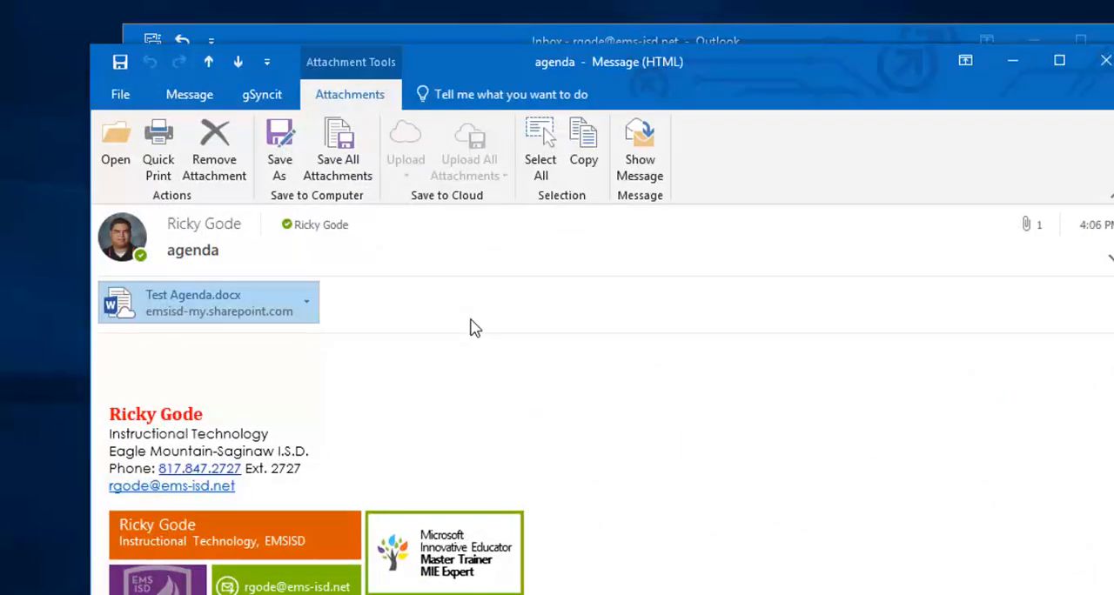
{"action": "mouse_move", "coordinate": [192, 309]}
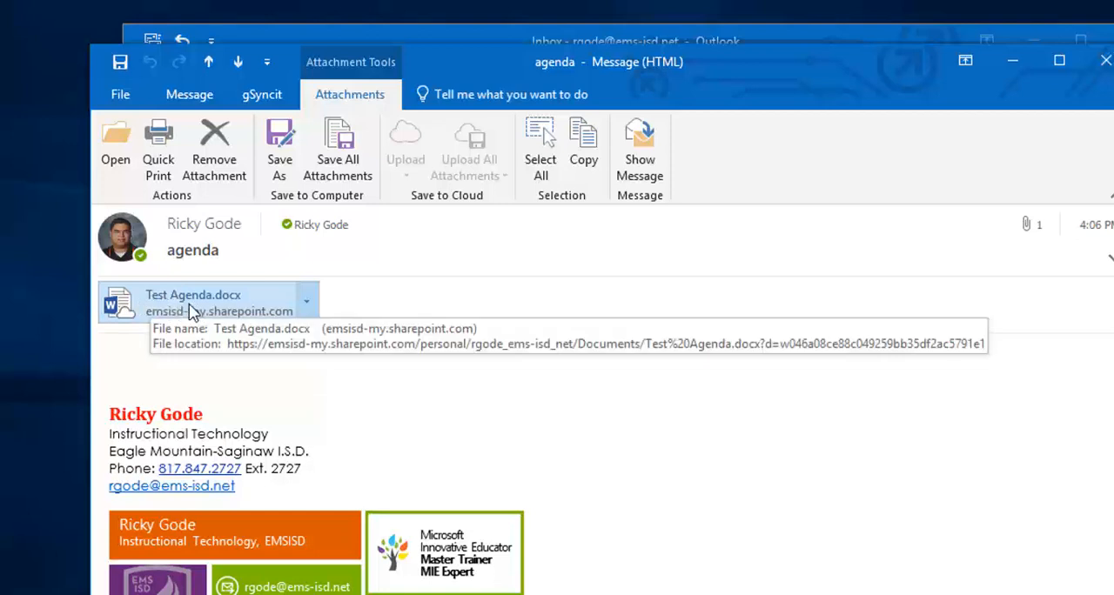
{"action": "double_click", "coordinate": [191, 303]}
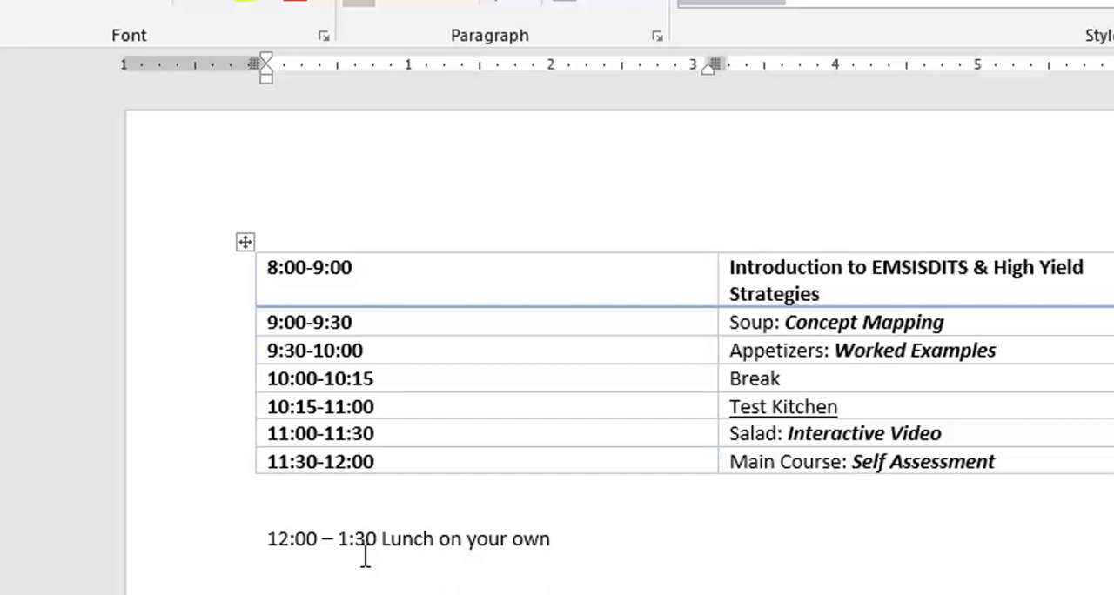
{"action": "left_click", "coordinate": [268, 268]}
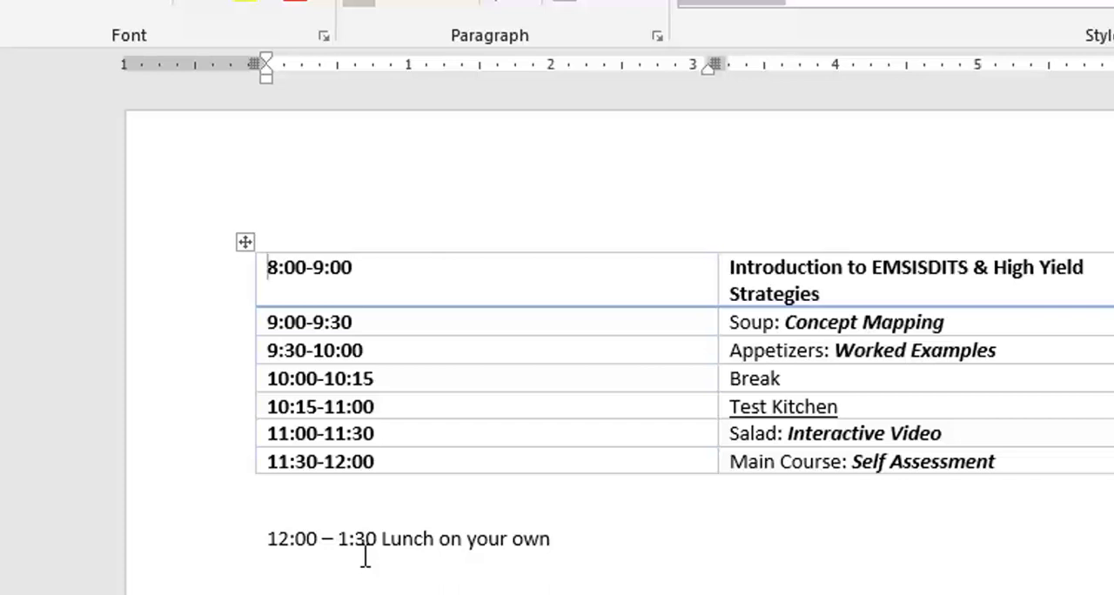
{"action": "mouse_move", "coordinate": [313, 364]}
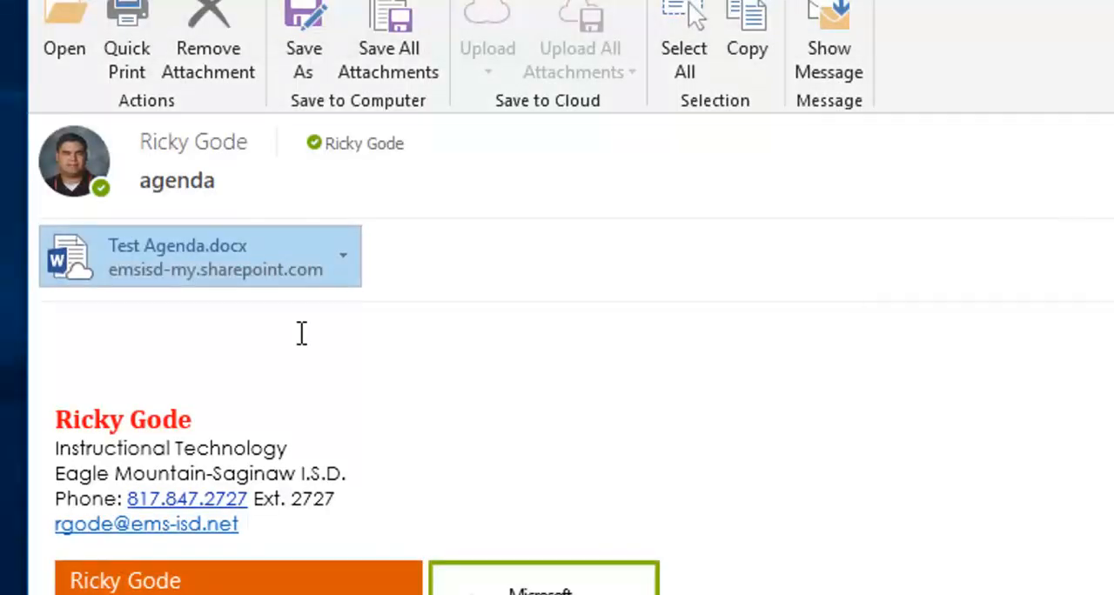
{"action": "mouse_move", "coordinate": [230, 278]}
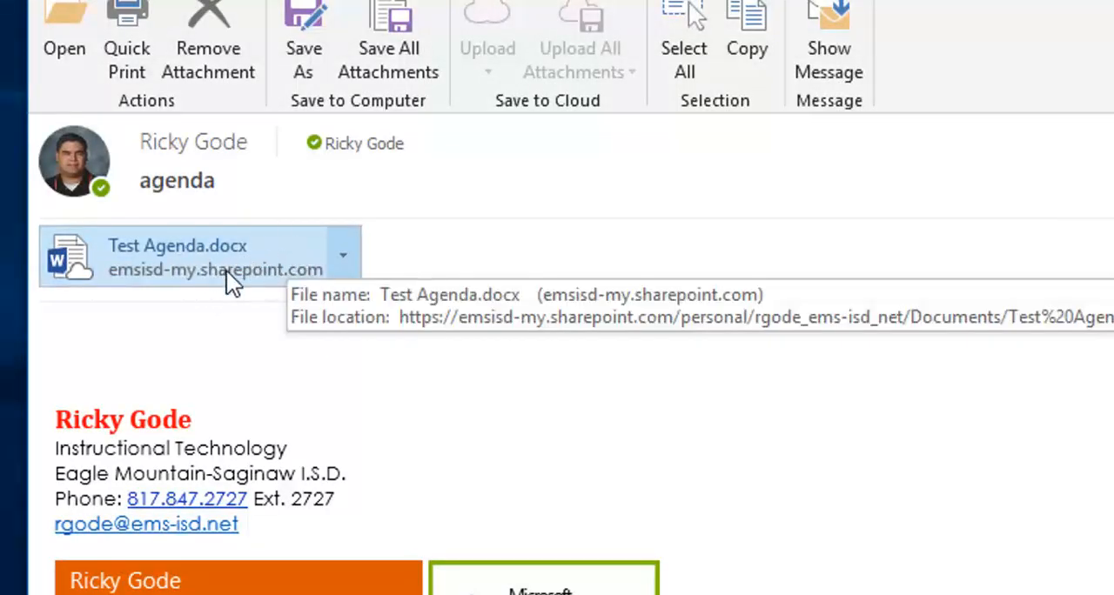
{"action": "mouse_move", "coordinate": [381, 351]}
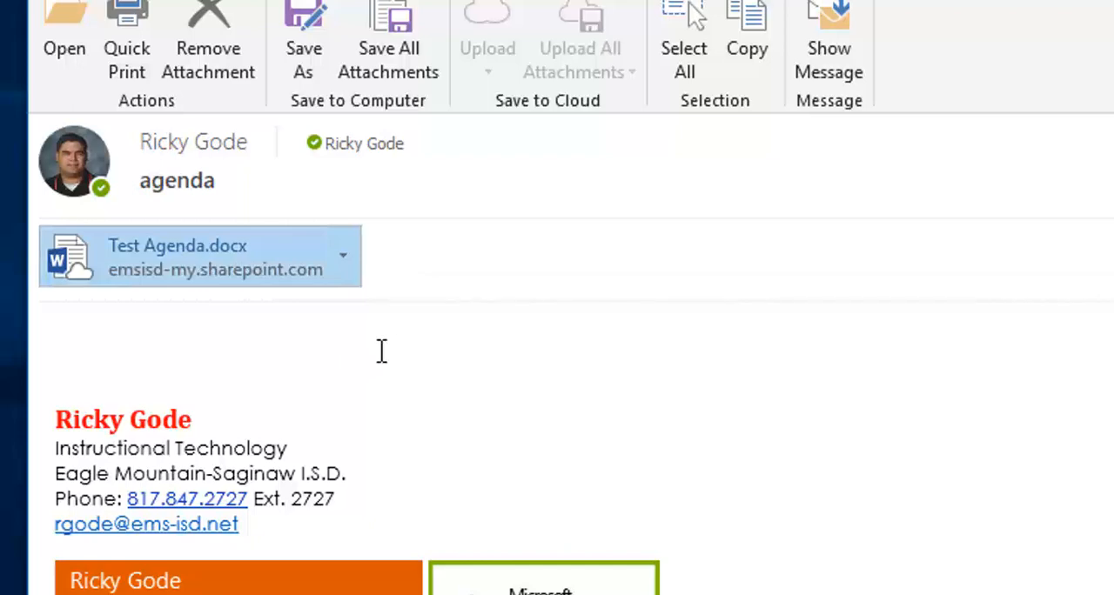